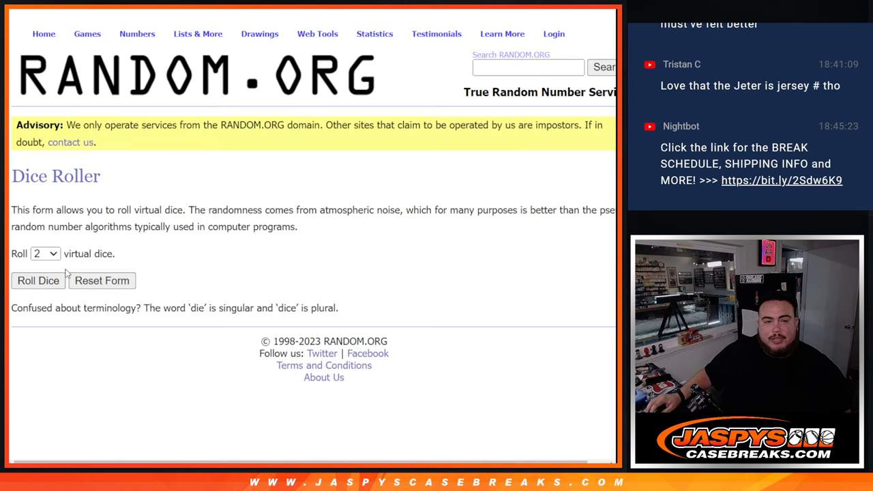
Randomize the participant name list, then shuffle it again twice for three randomizations.
click(38, 281)
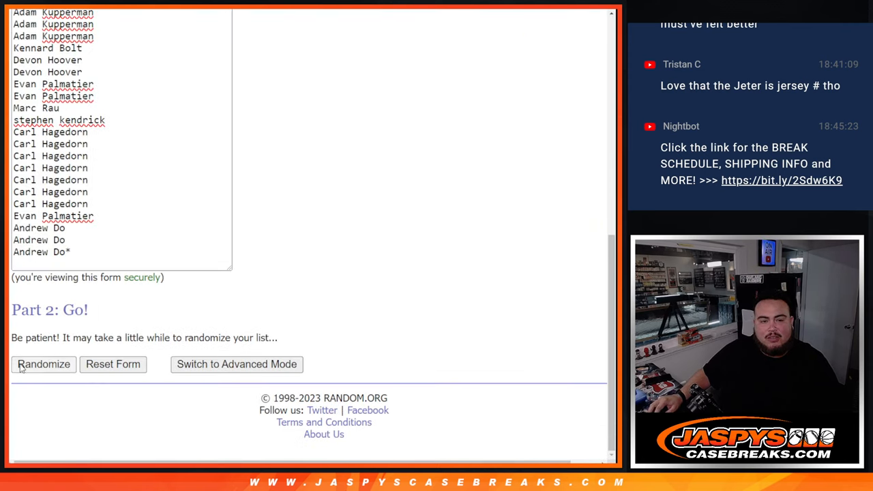
click(44, 364)
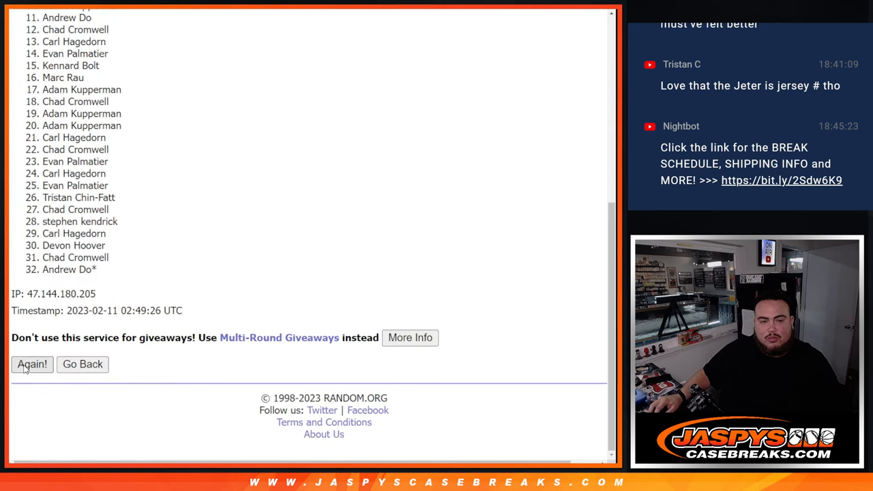
click(31, 364)
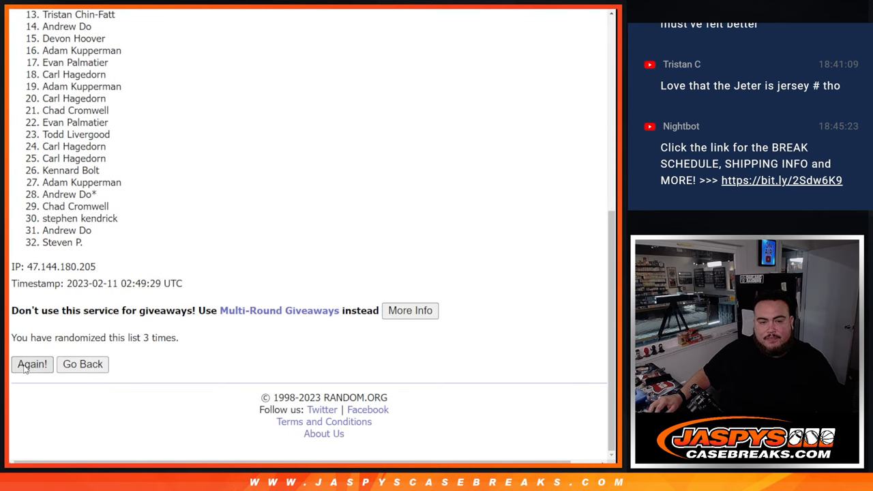
click(32, 364)
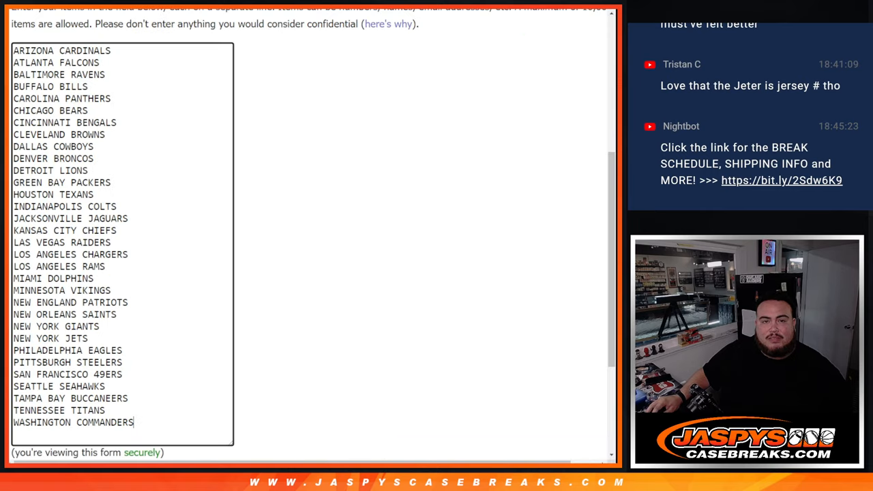
Randomize the 32 NFL teams list, then shuffle it twice more.
scroll(down, 3)
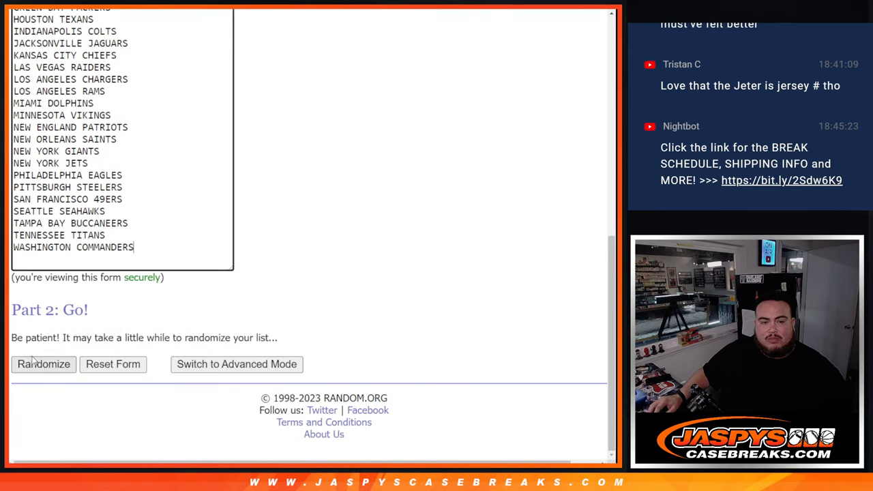
click(43, 364)
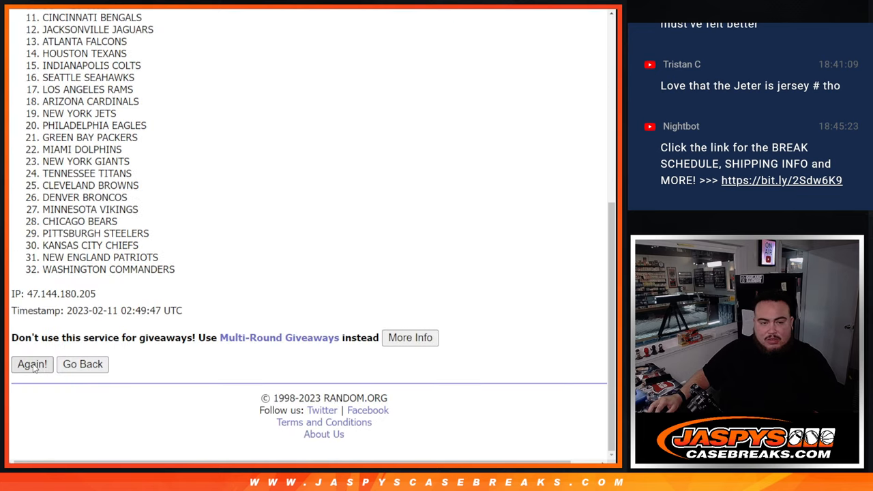
click(32, 364)
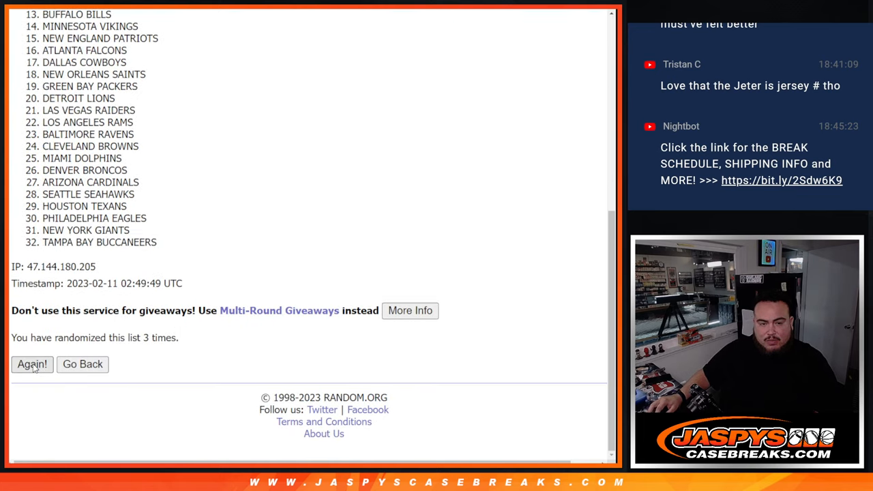
click(32, 363)
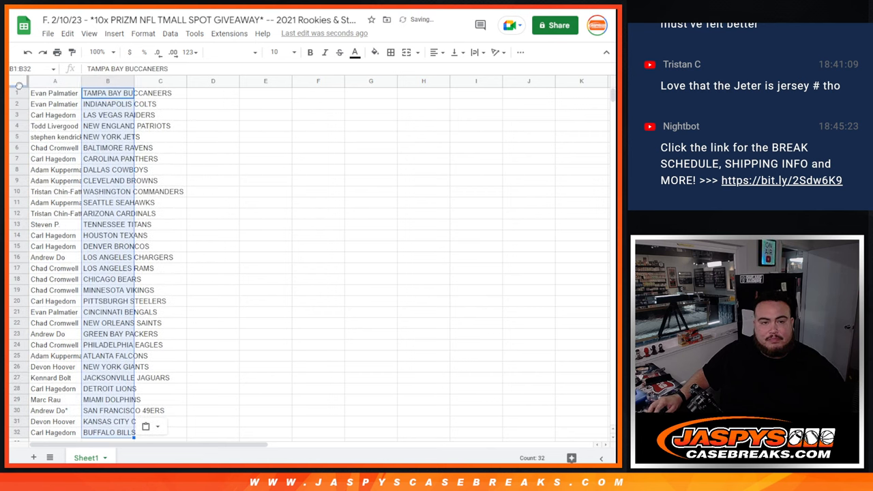
Set the sheet's name-team pairings to 14-point text.
click(276, 52)
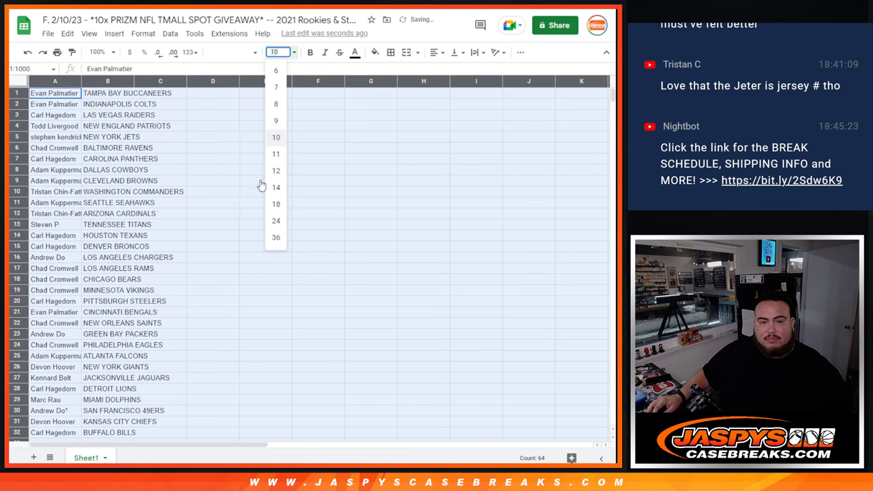
click(275, 186)
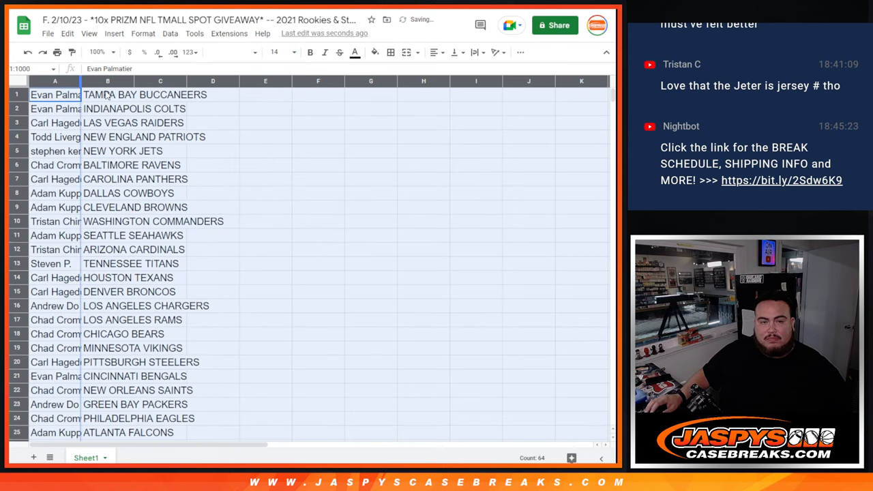
click(183, 94)
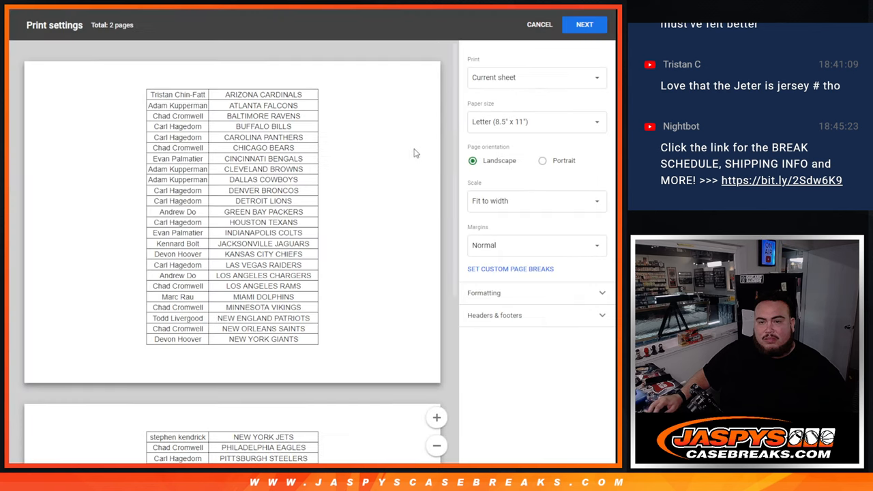
Switch the printout to portrait orientation and expand the Headers & footers options.
click(542, 161)
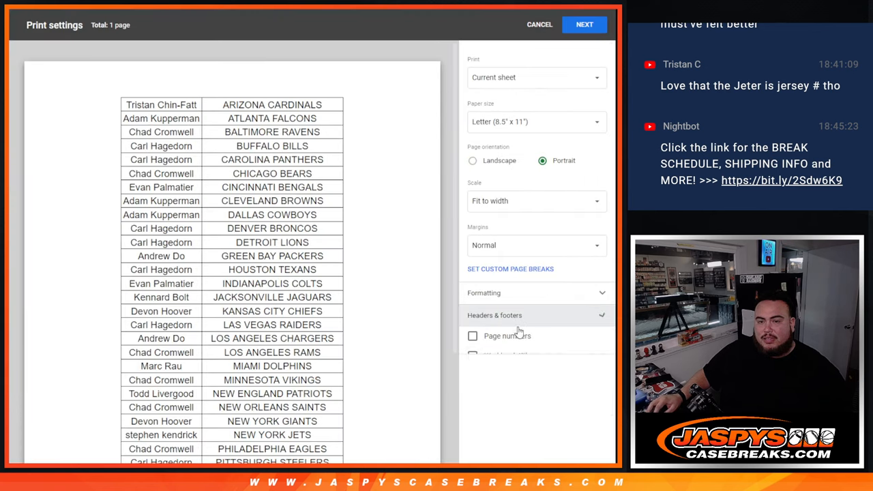
click(472, 355)
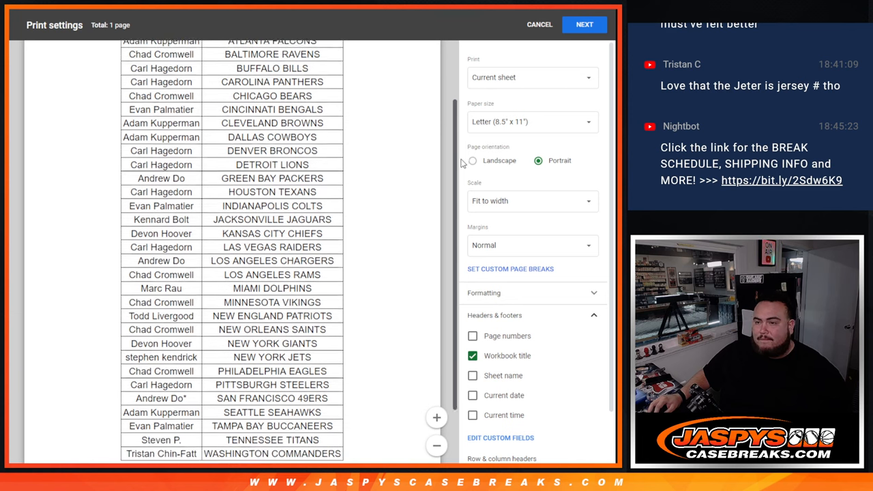
click(539, 25)
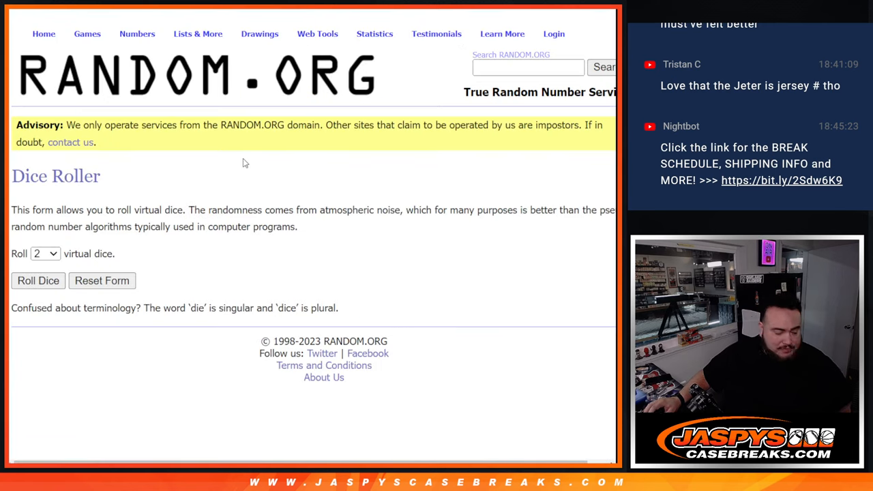
Reshuffle the giveaway name list to reach six randomizations and review the results.
click(38, 280)
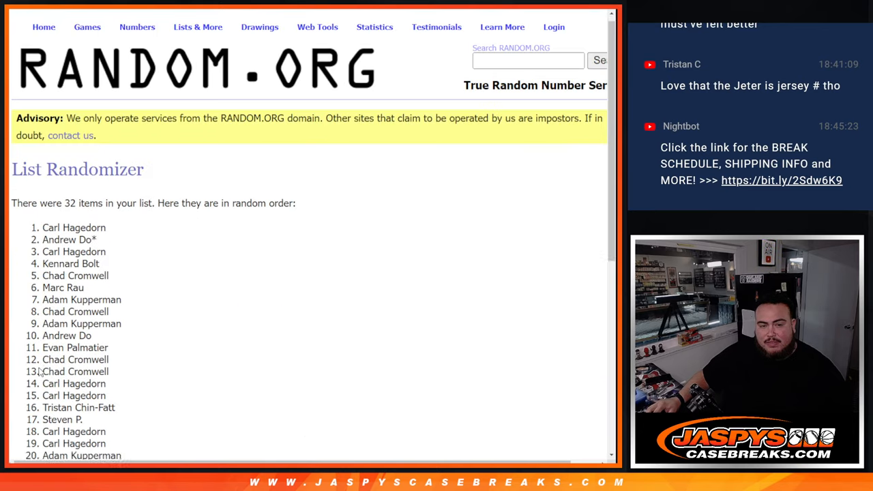
scroll(down, 3)
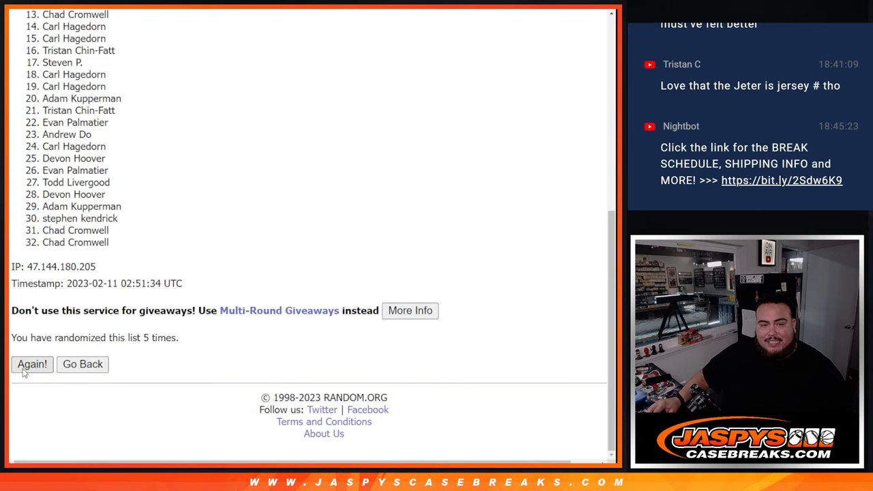
click(32, 364)
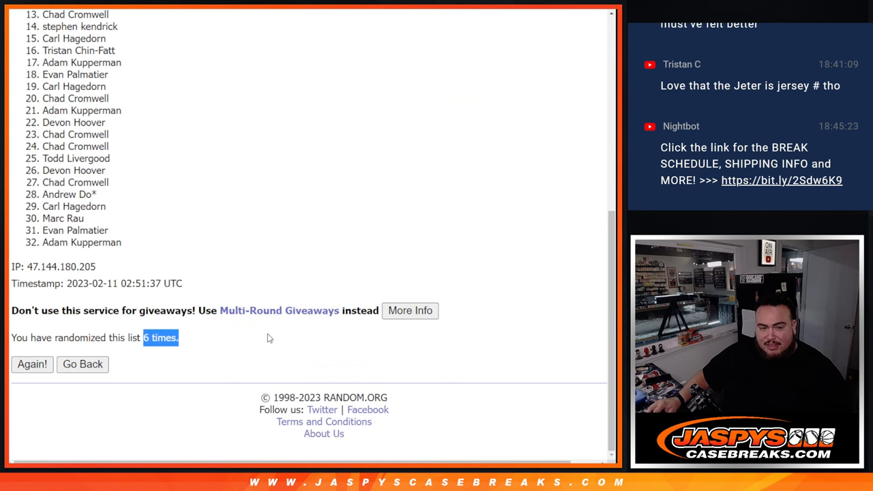
scroll(down, 3)
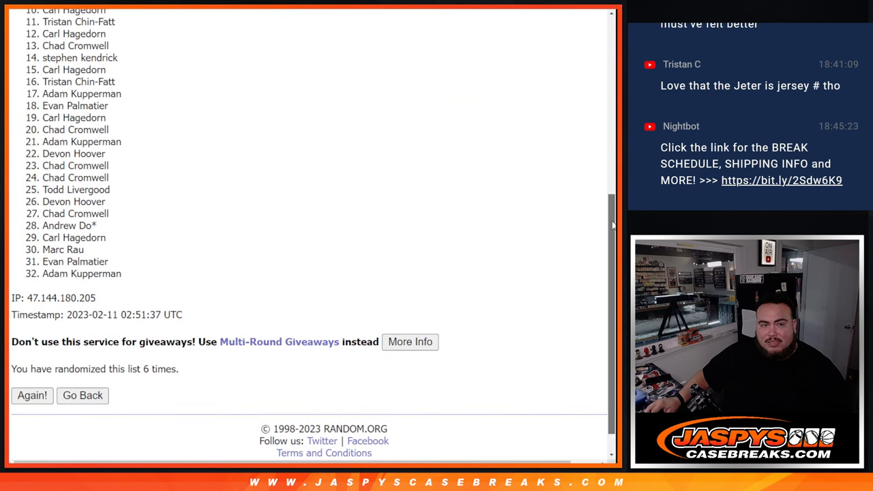
scroll(down, 3)
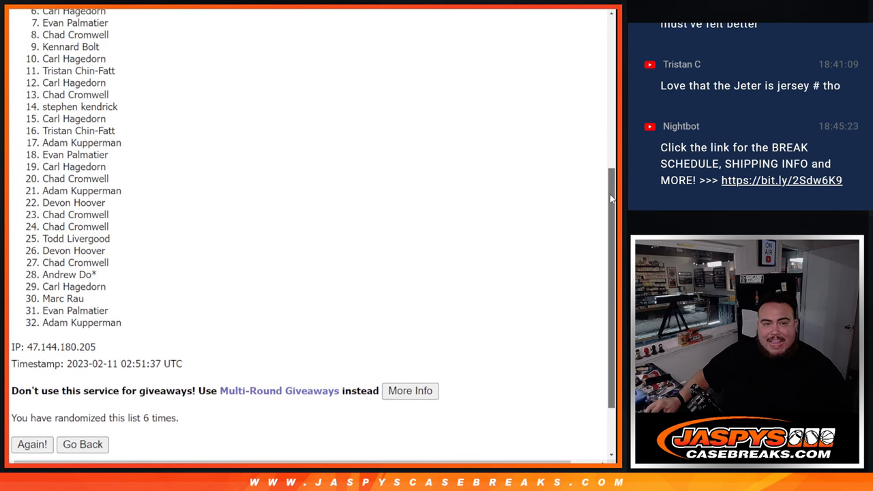
scroll(down, 3)
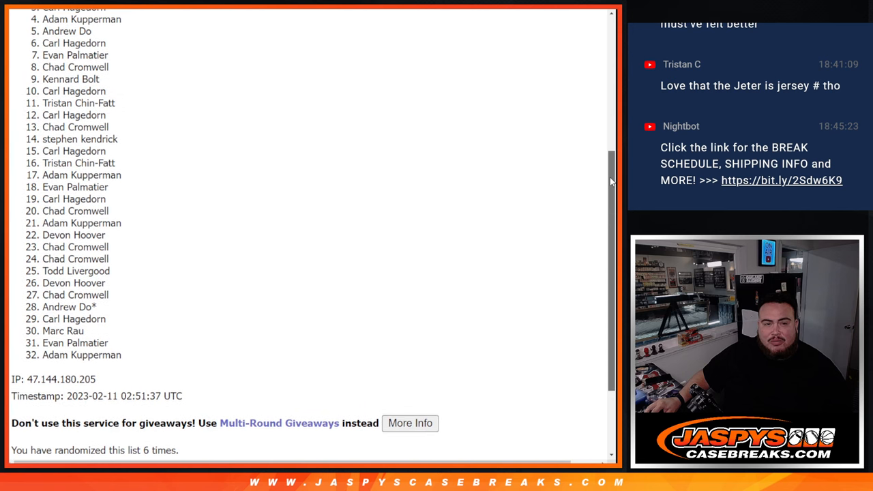
scroll(down, 3)
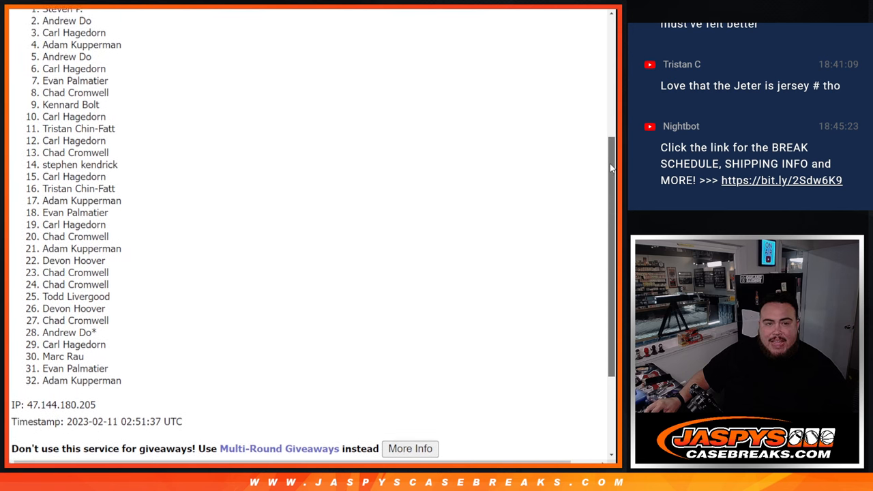